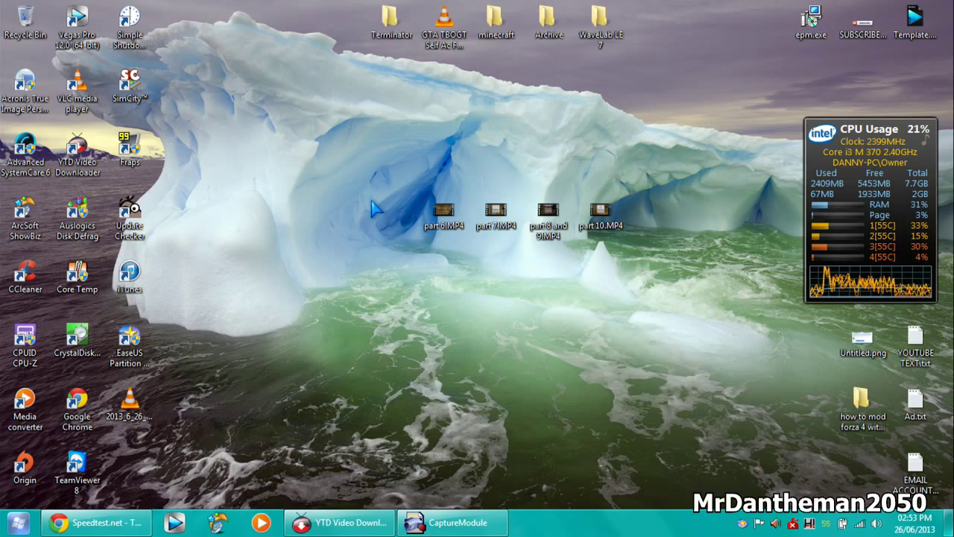
mouse_move(301, 386)
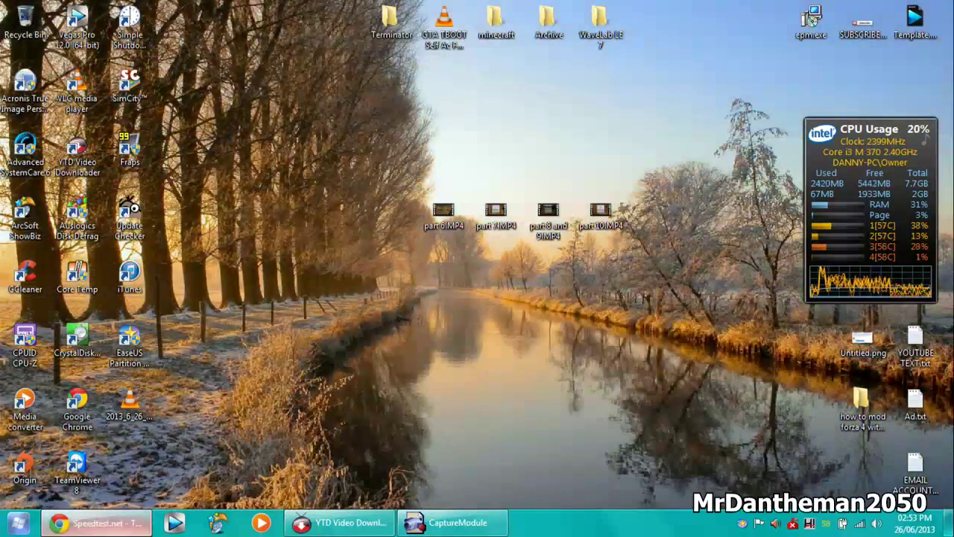
- Review the Speedtest recent result: 71.59 Mb/s down, 9.47 up, 7 ms, Kingston Upon Hull
left_click(93, 521)
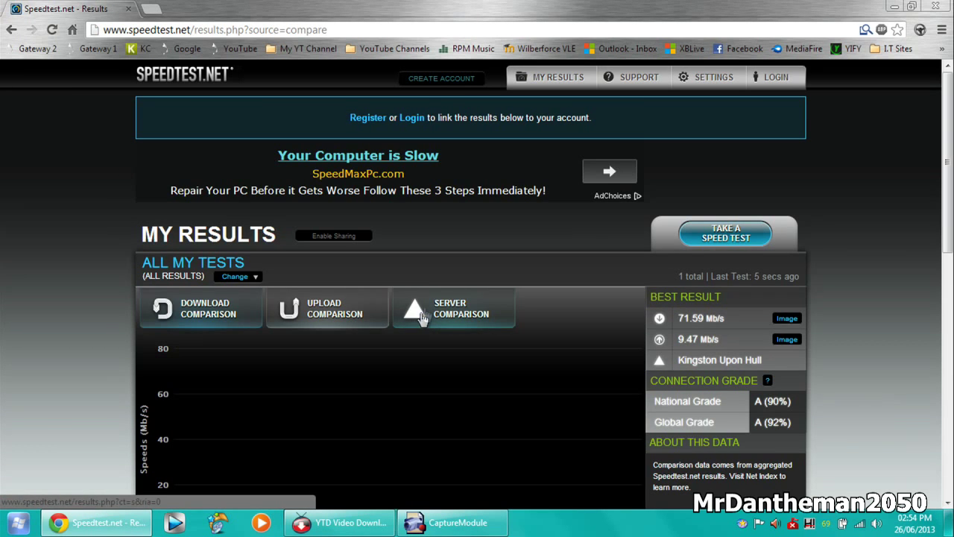
scroll("down", 3)
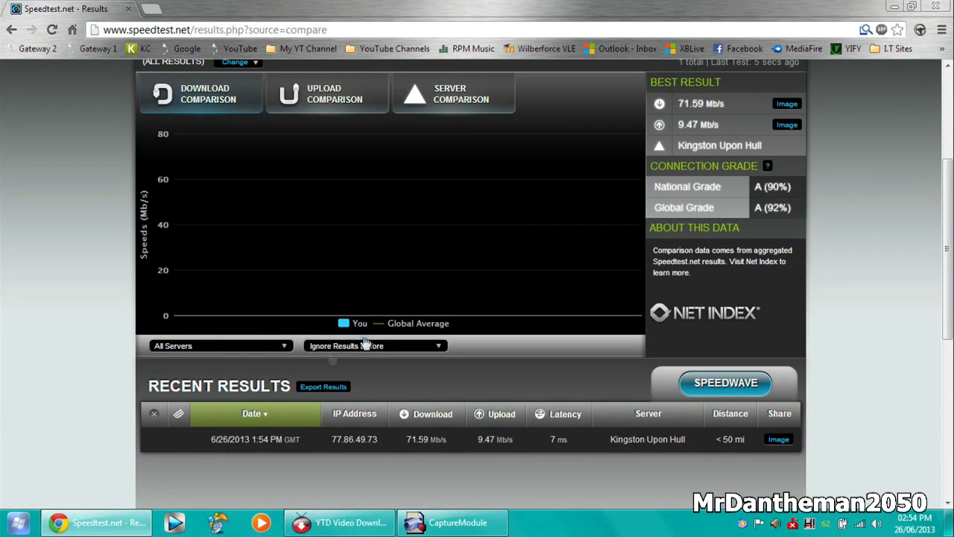
mouse_move(332, 451)
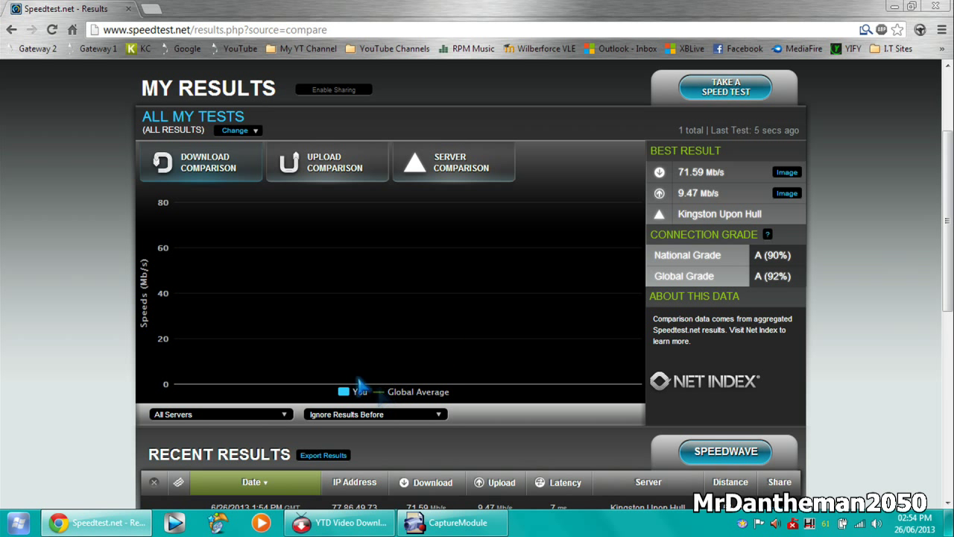
mouse_move(222, 348)
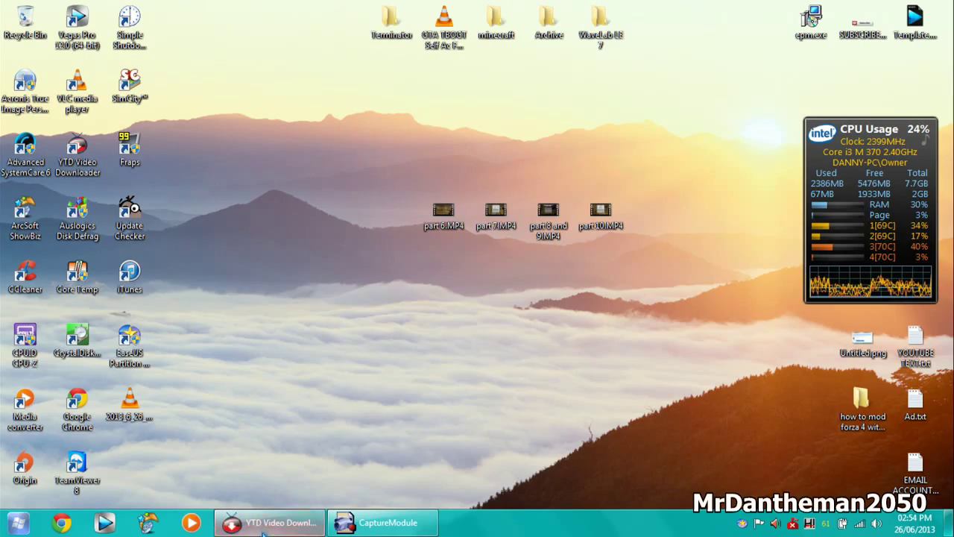
- Download only the single YouTube video from the pasted playlist link in YTD
left_click(269, 522)
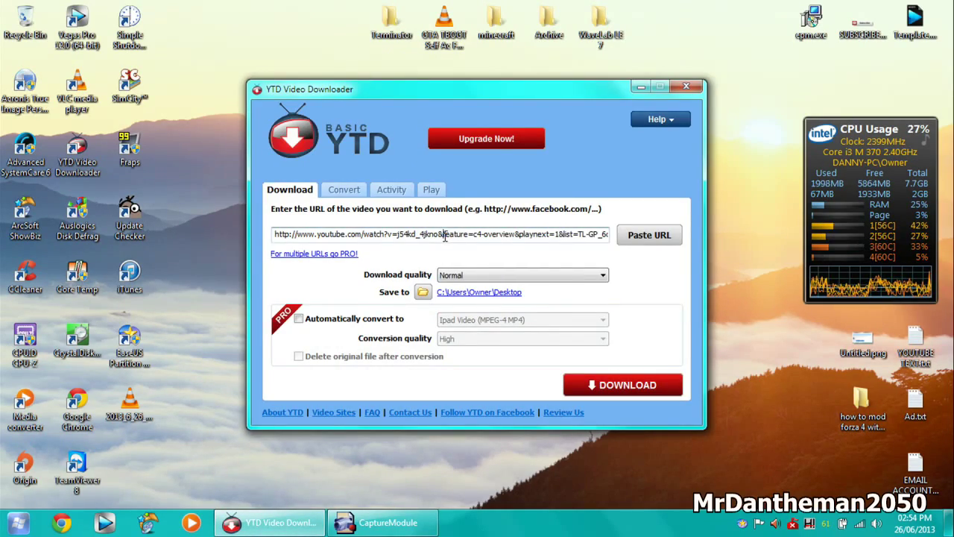
triple_click(440, 235)
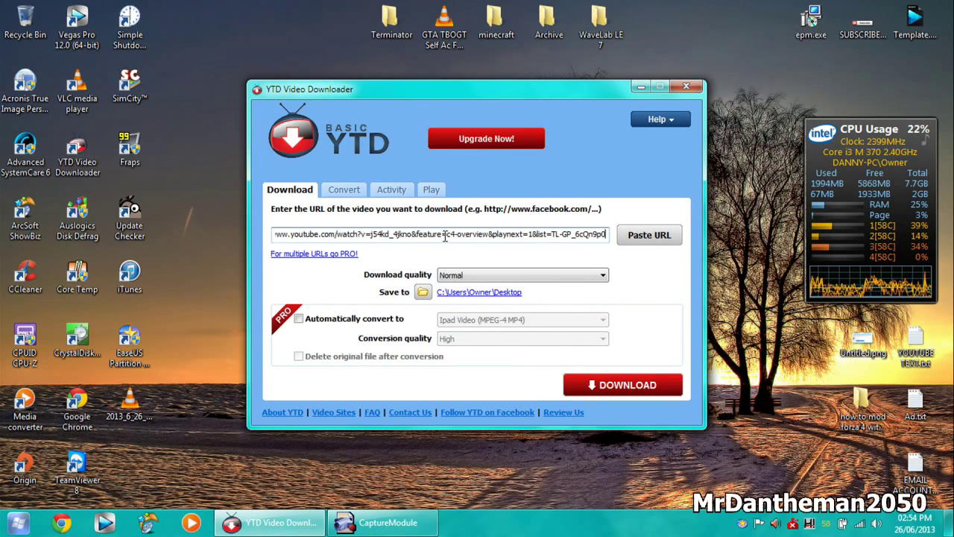
left_click(623, 385)
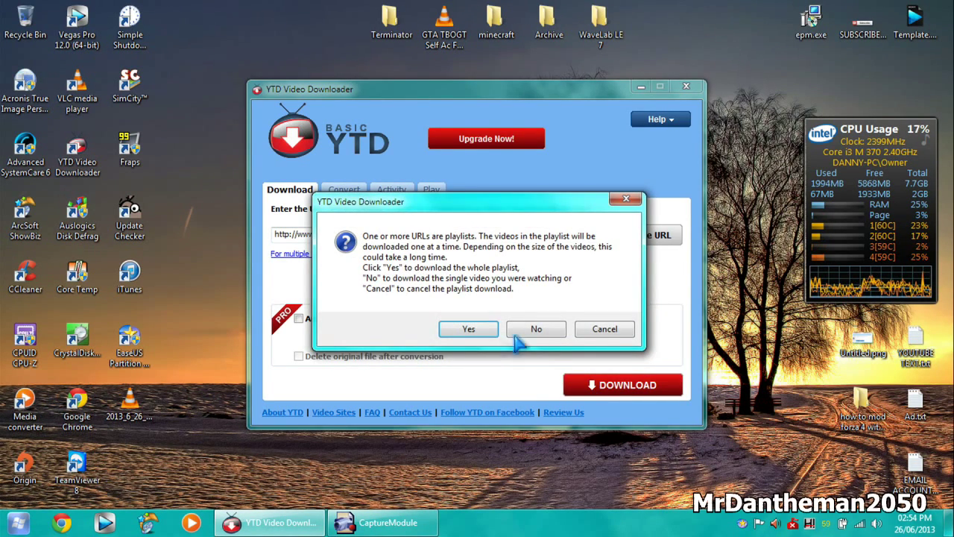
left_click(468, 329)
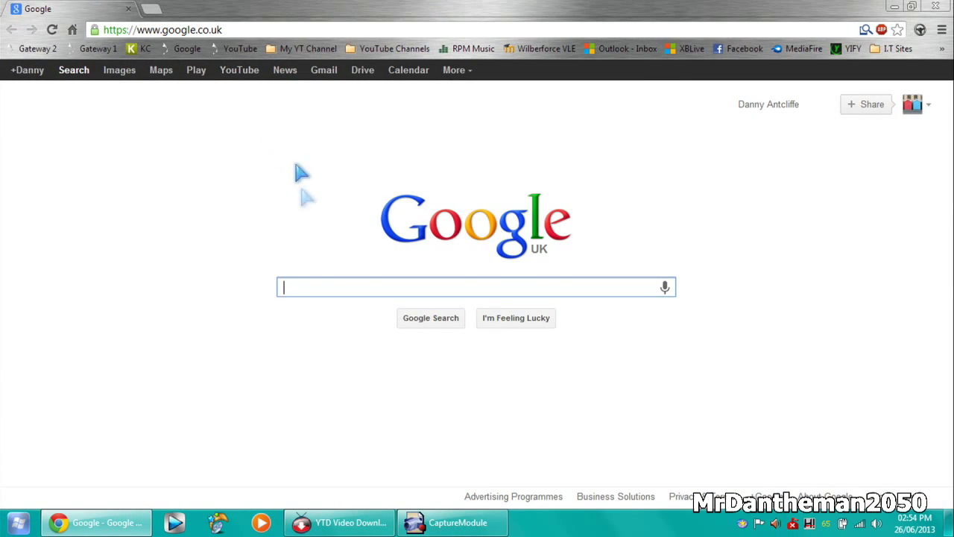
- Start the AVG AntiVirus Free 2013 download from CNET's Popular Downloads list
type("cnet.co.uk")
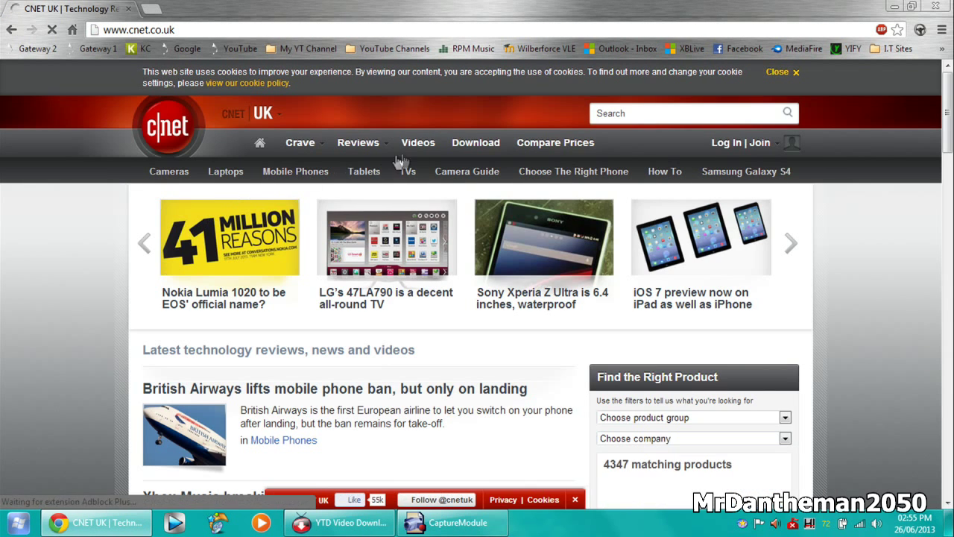
left_click(476, 143)
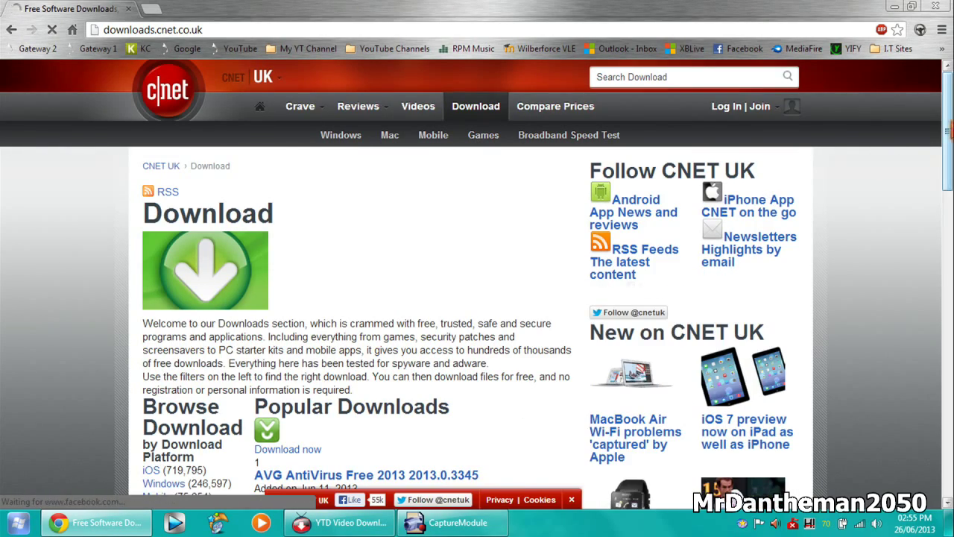
scroll("down", 3)
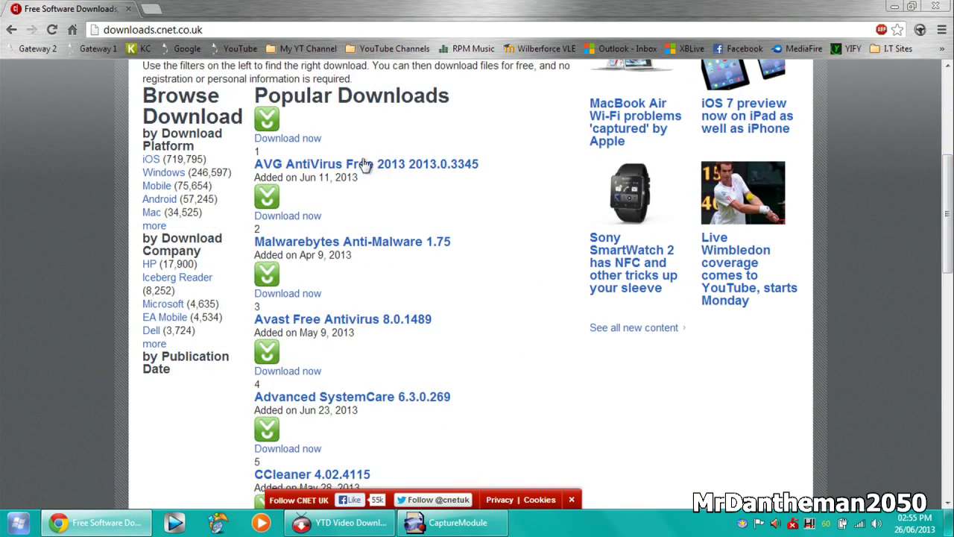
left_click(365, 163)
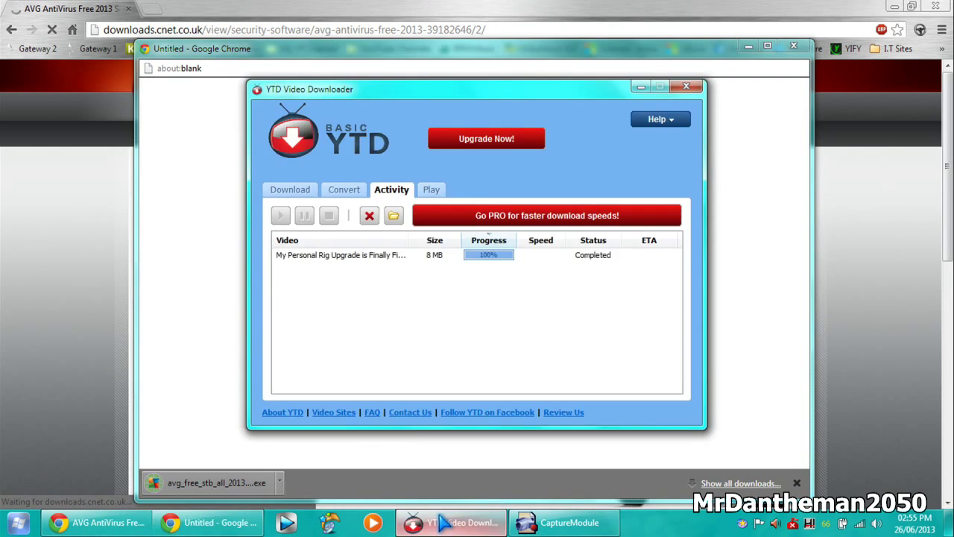
- Minimise YTD and dismiss the blank download pop-up window
left_click(685, 86)
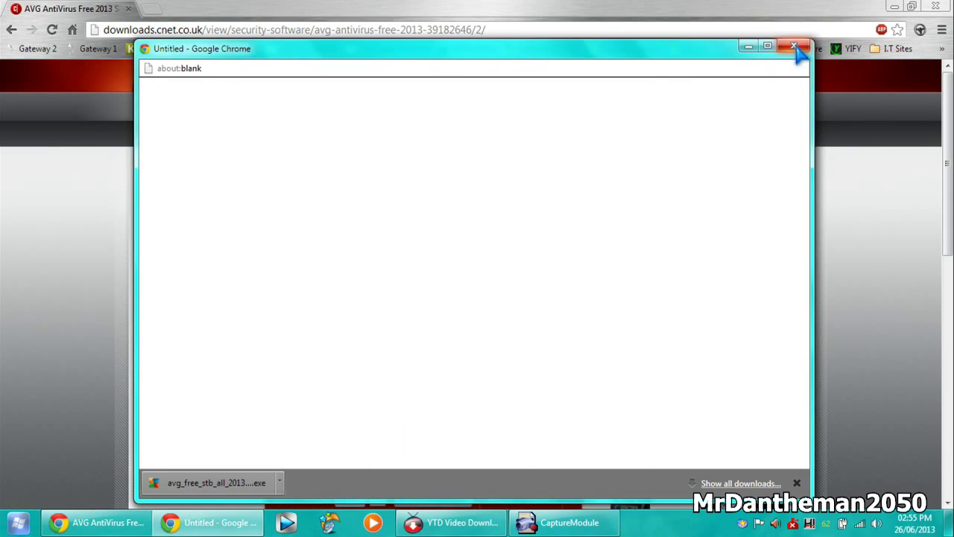
left_click(793, 46)
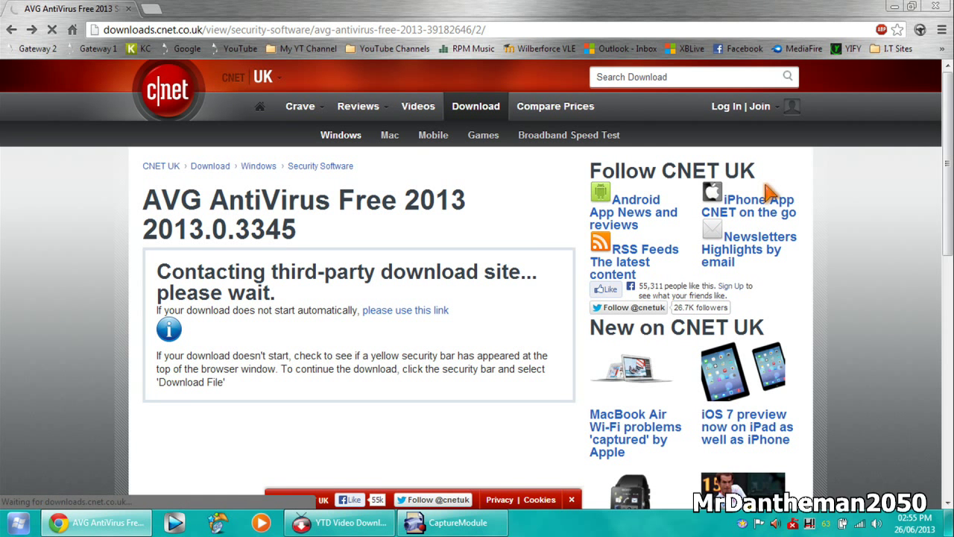
- Return to CNET Download.com and start the Advanced SystemCare 6.3.0.269 (asc-setup.exe) download
left_click(179, 48)
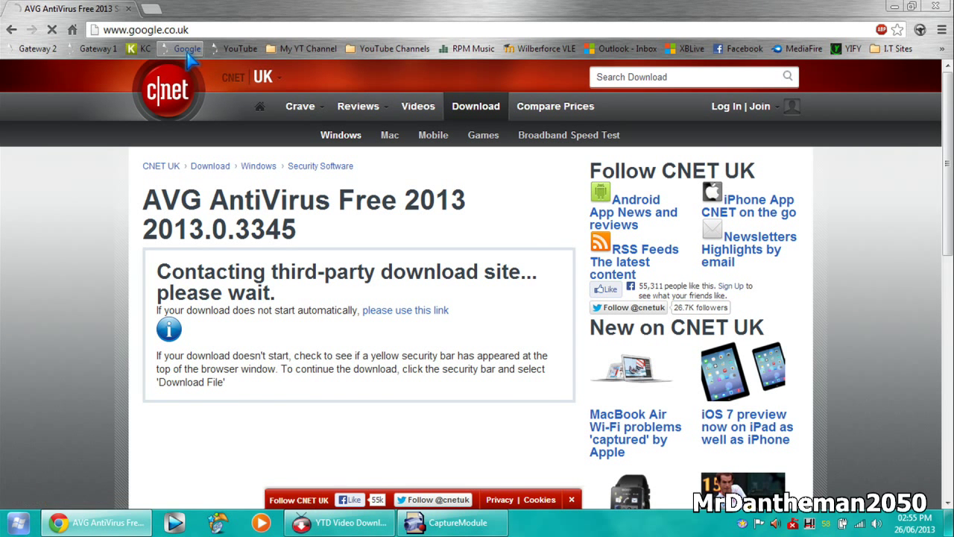
left_click(187, 49)
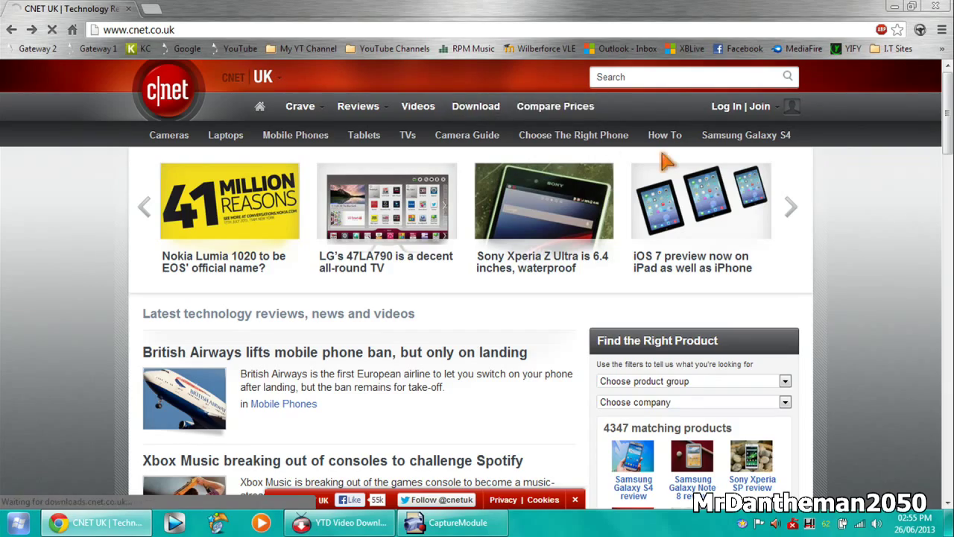
left_click(476, 106)
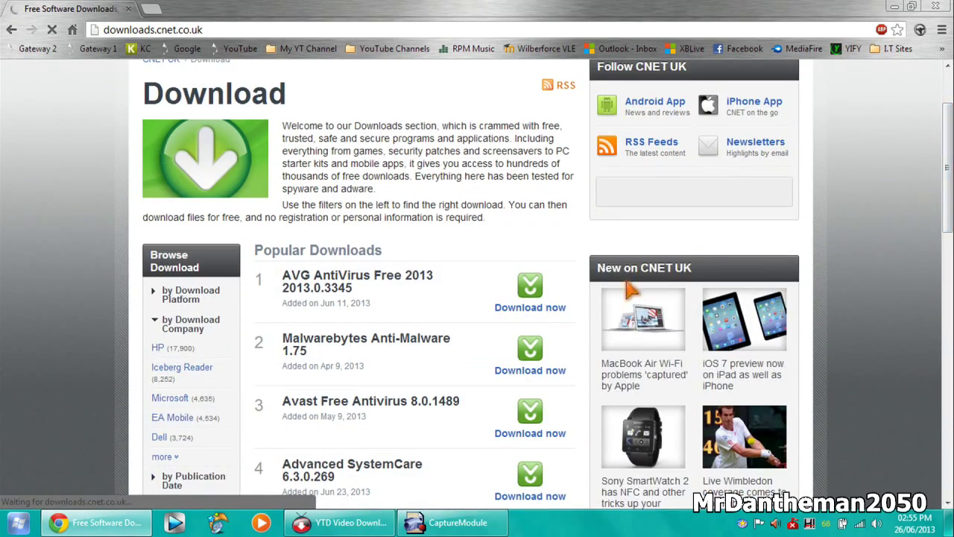
scroll("down", 3)
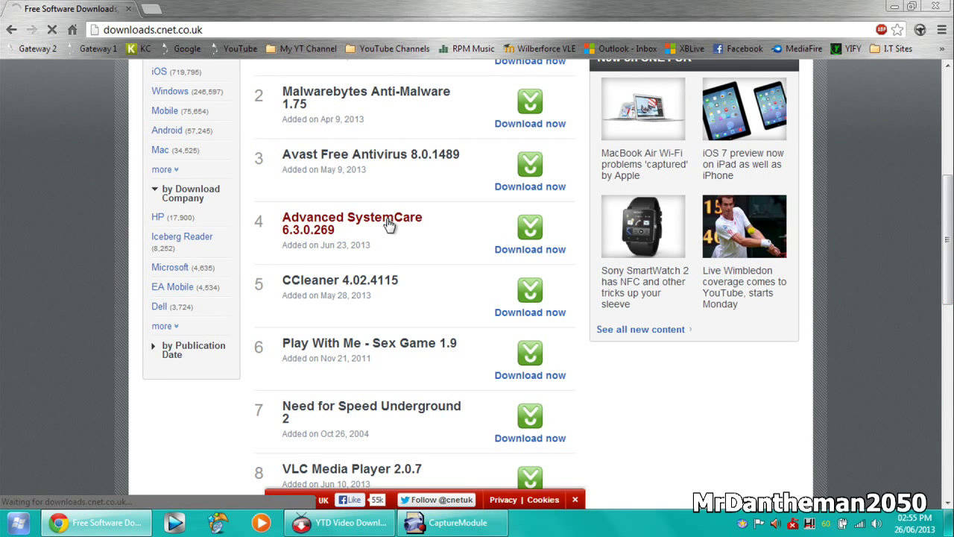
left_click(352, 222)
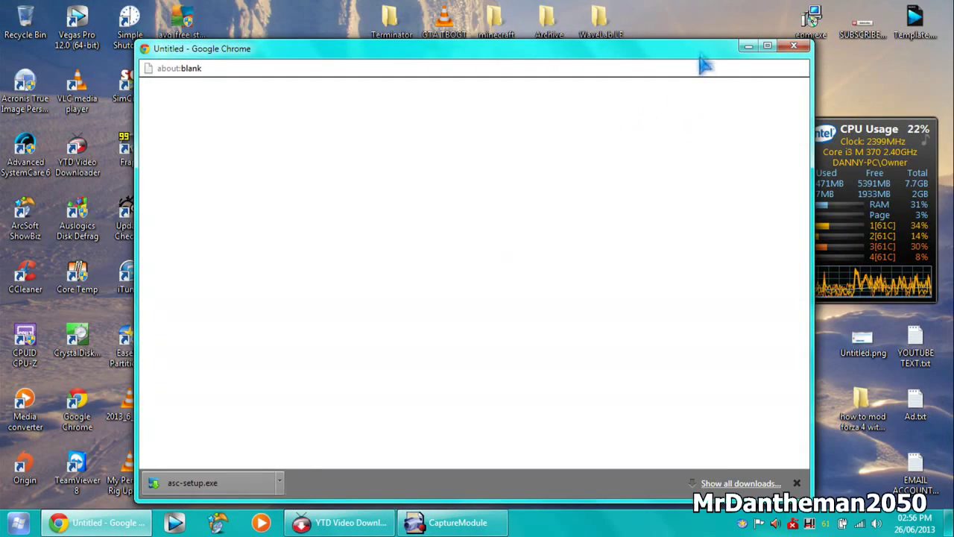
- Dismiss the blank Chrome window and bring up the Recycle Bin menu on the desktop
left_click(793, 46)
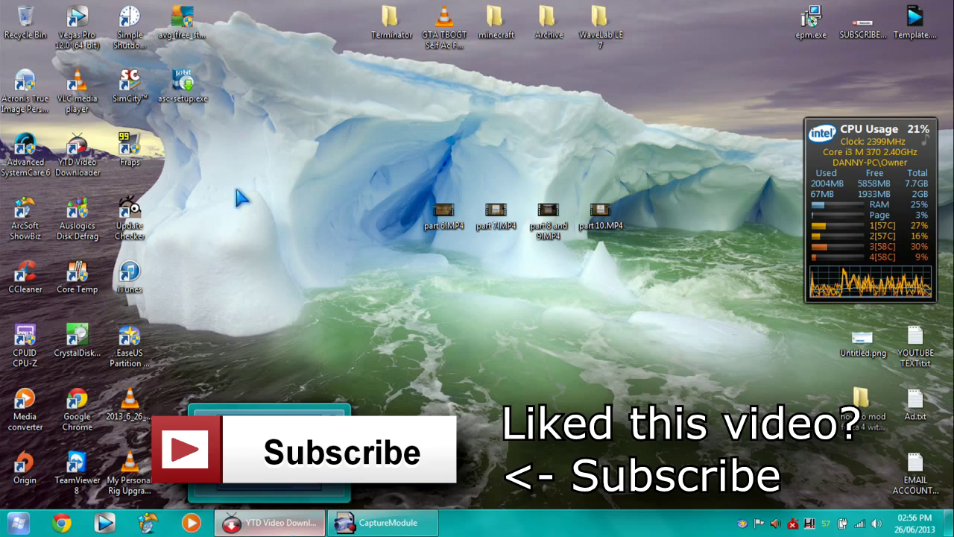
right_click(25, 25)
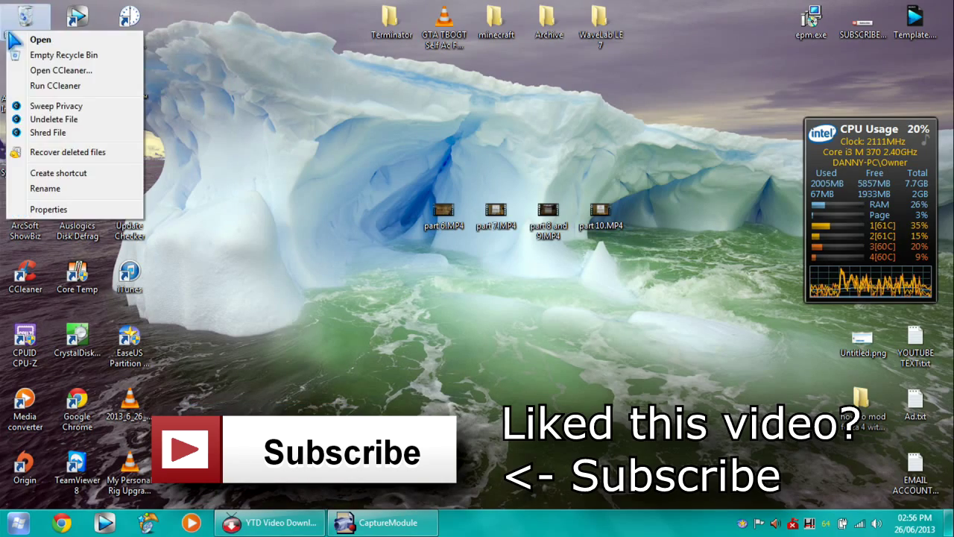